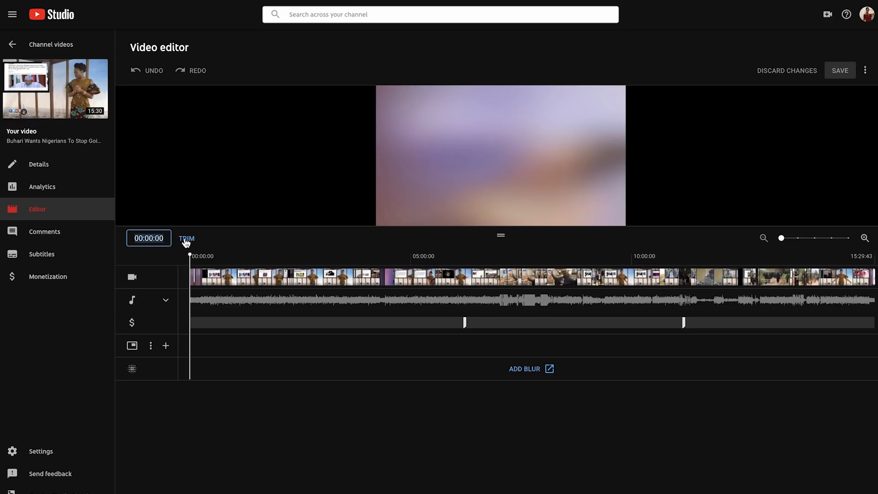
mouse_move(265, 226)
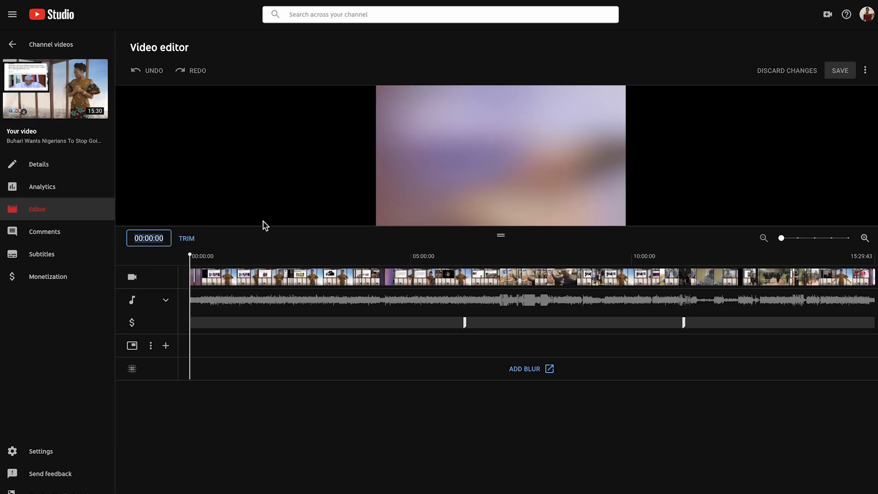
mouse_move(149, 238)
type("06:57:49")
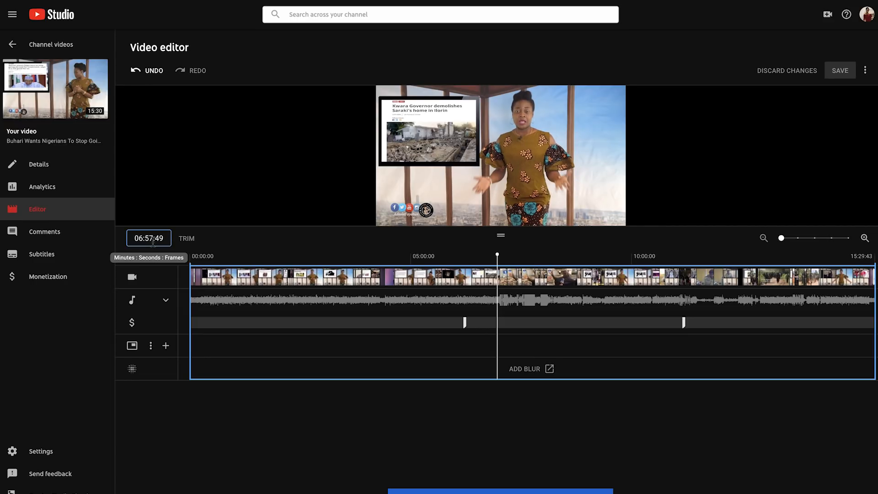
Mark the middle section from about 6:57 to about 8:50 of the timeline for removal.
left_click(188, 256)
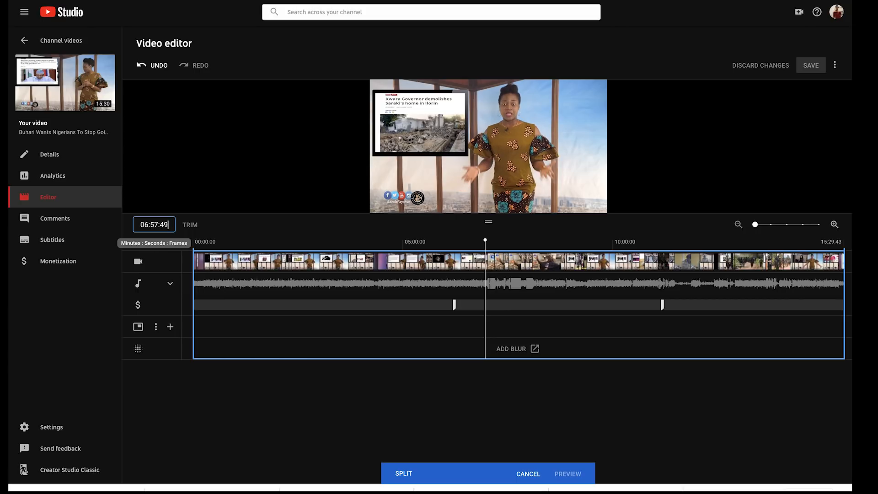
mouse_move(525, 330)
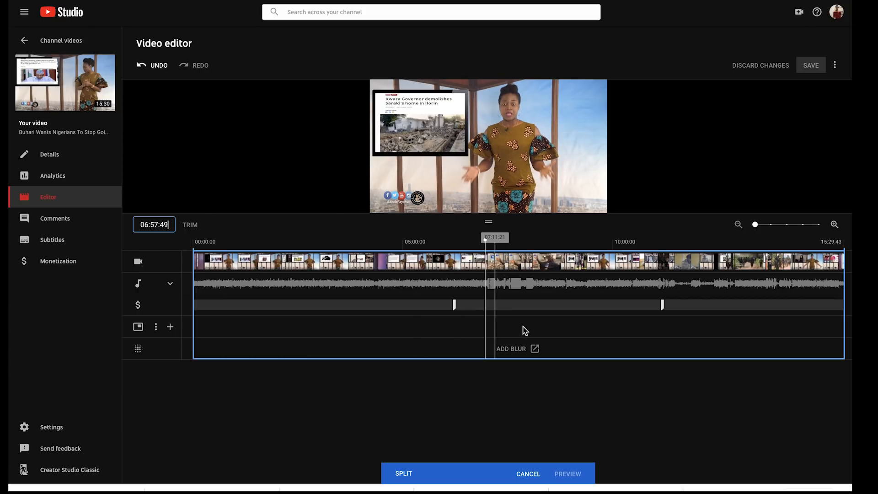
left_click(403, 473)
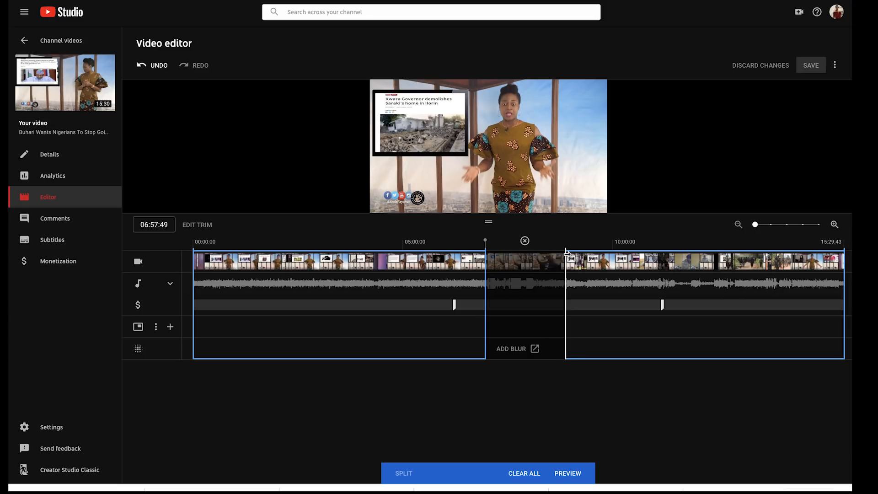
mouse_move(761, 227)
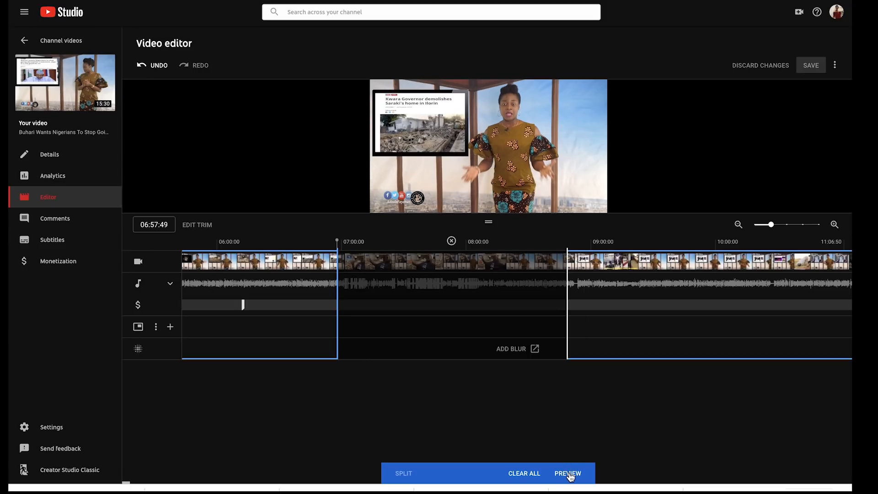
Preview the edit and play across the cut point to check the join where the section is removed.
left_click(567, 473)
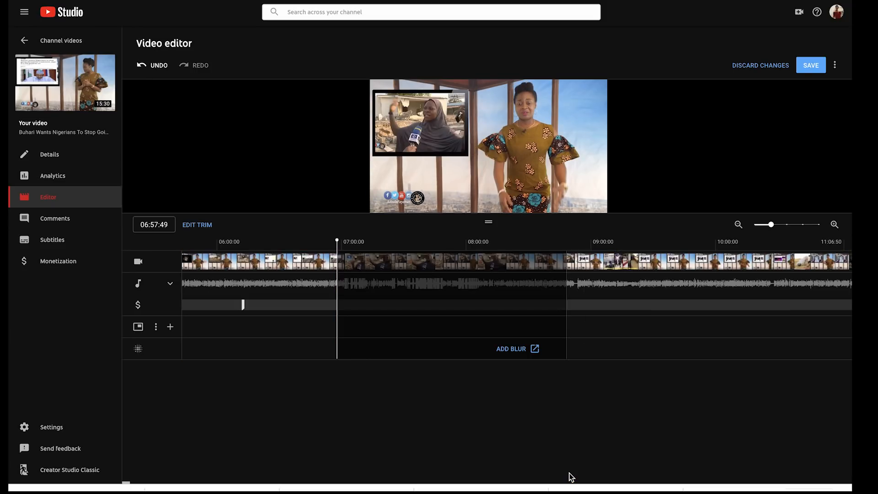
mouse_move(328, 241)
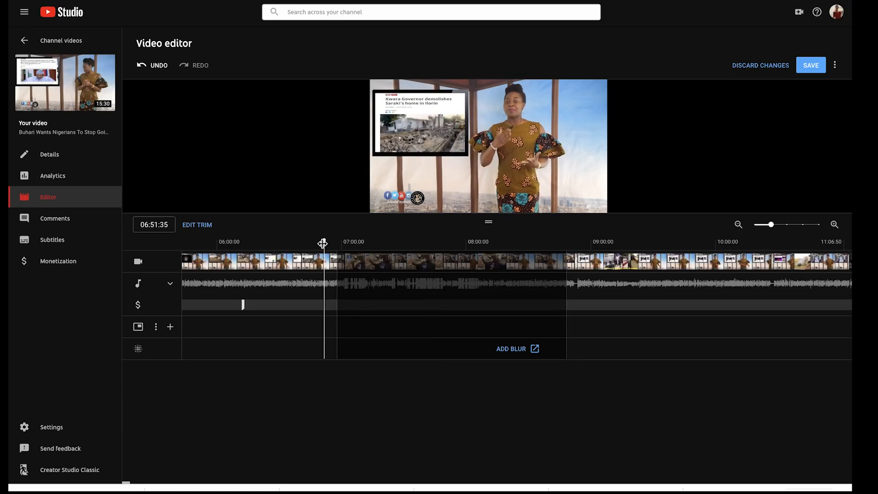
left_click(328, 241)
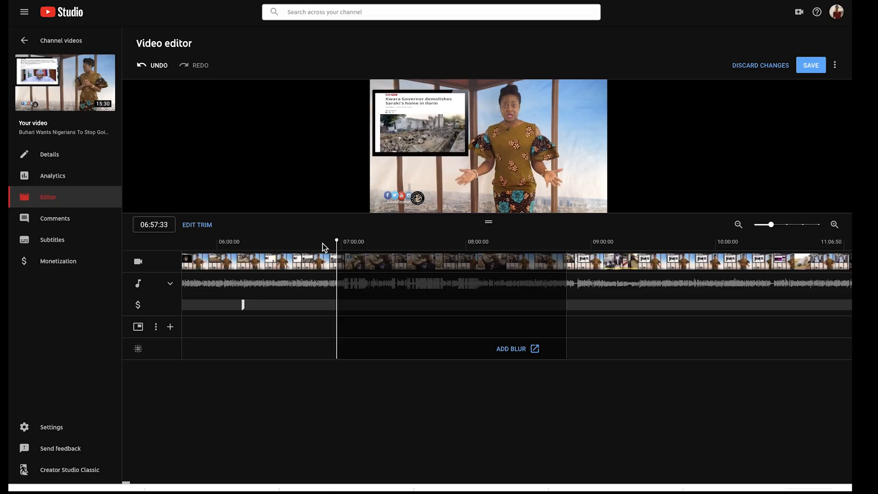
left_click(566, 242)
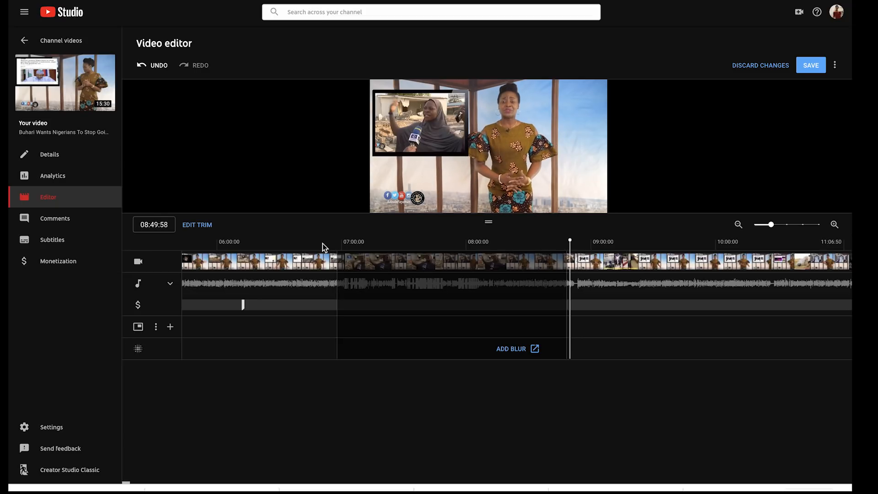
mouse_move(568, 261)
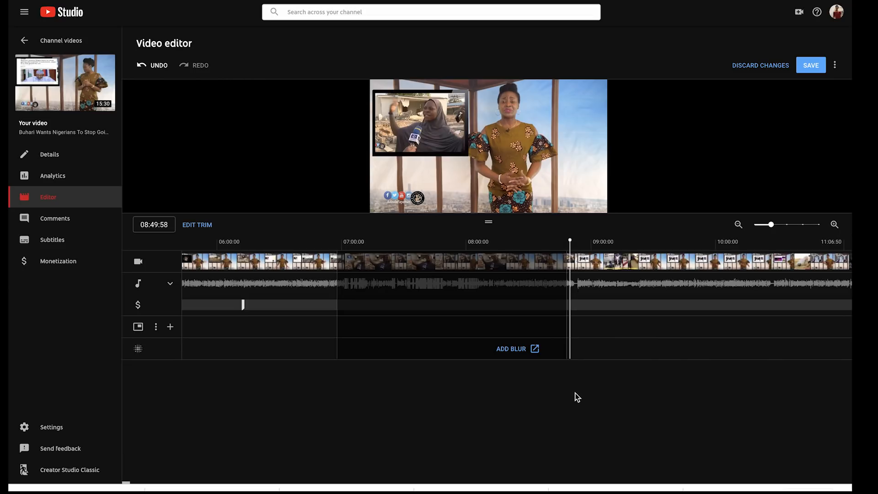
mouse_move(563, 292)
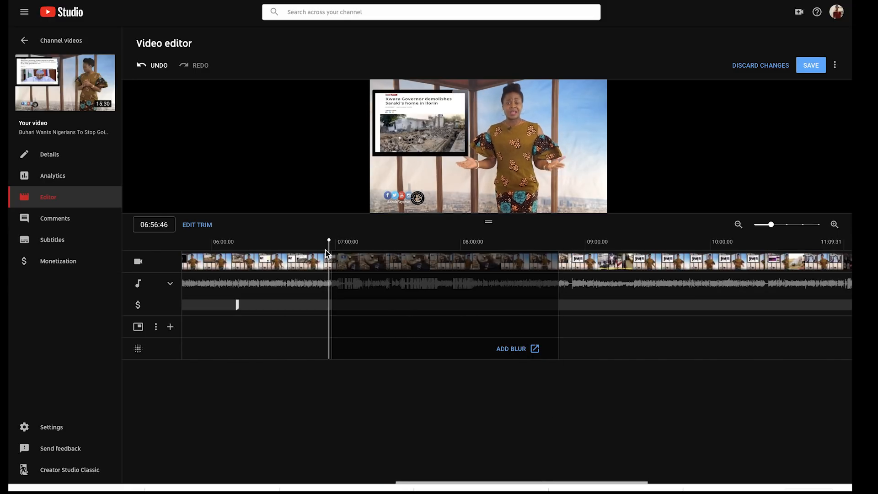
left_click(560, 242)
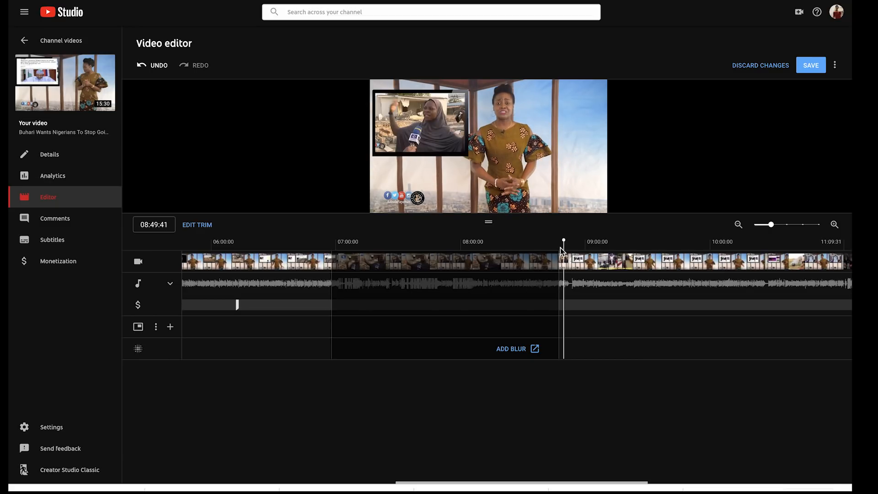
mouse_move(811, 65)
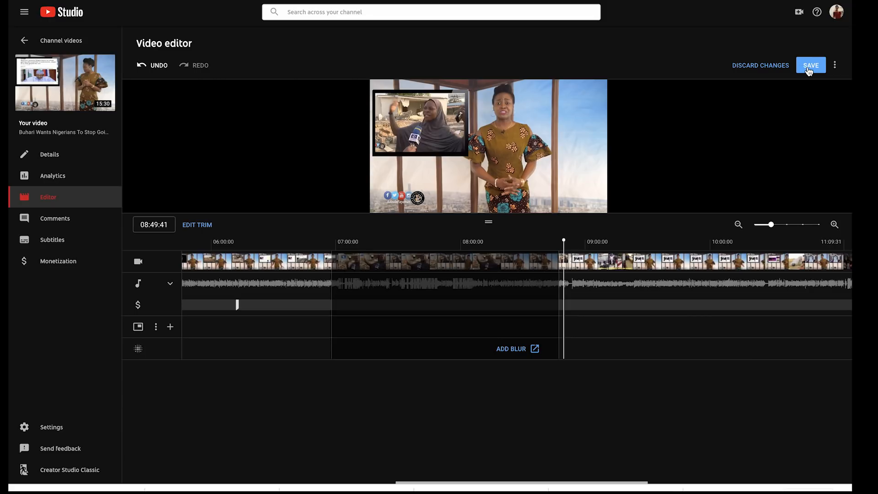
Save the trimmed video and confirm the Save changes? dialog so reprocessing begins.
left_click(810, 65)
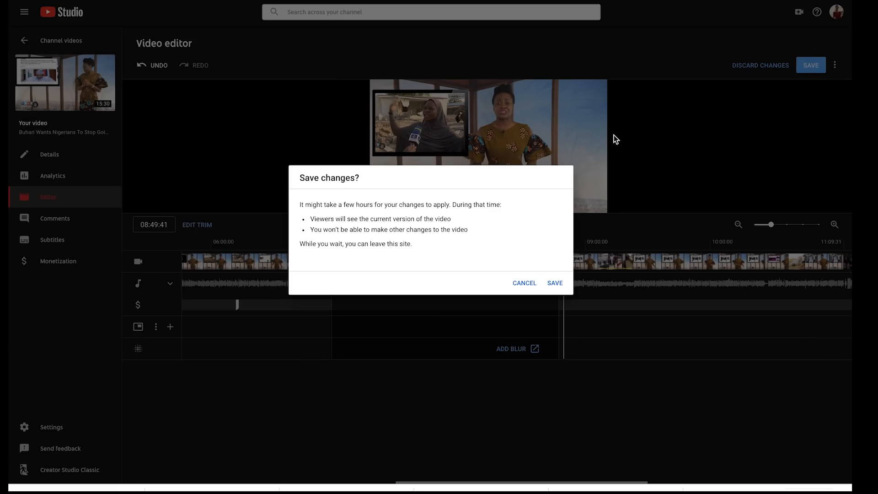
mouse_move(439, 214)
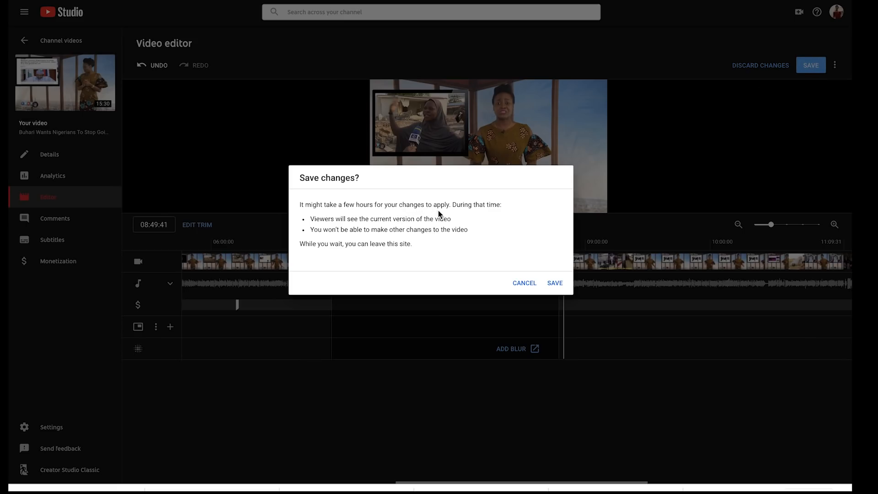
mouse_move(422, 221)
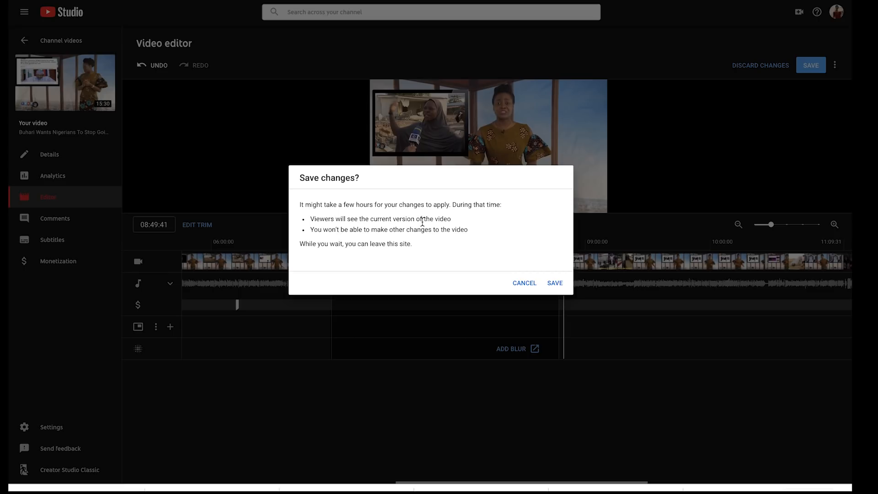
mouse_move(457, 263)
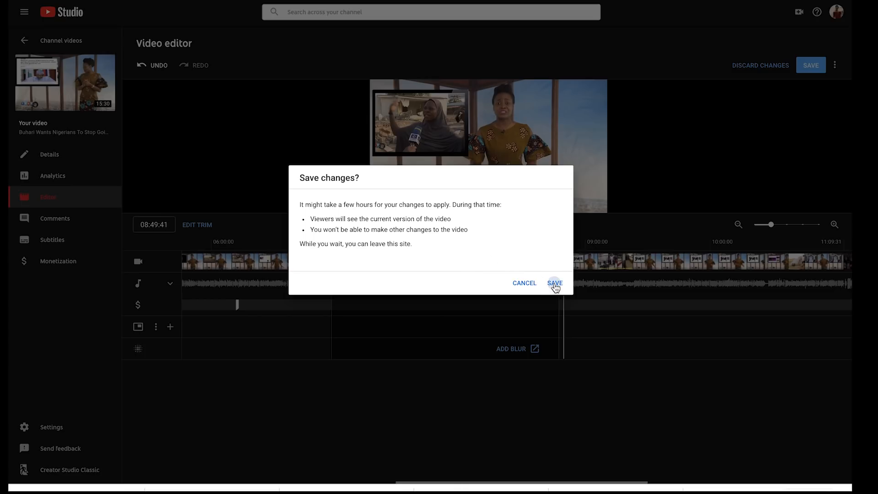
left_click(554, 282)
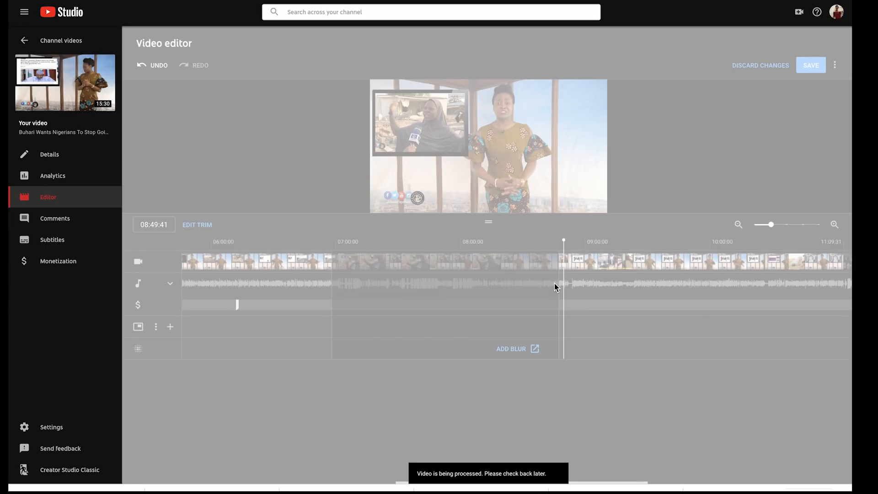
mouse_move(440, 478)
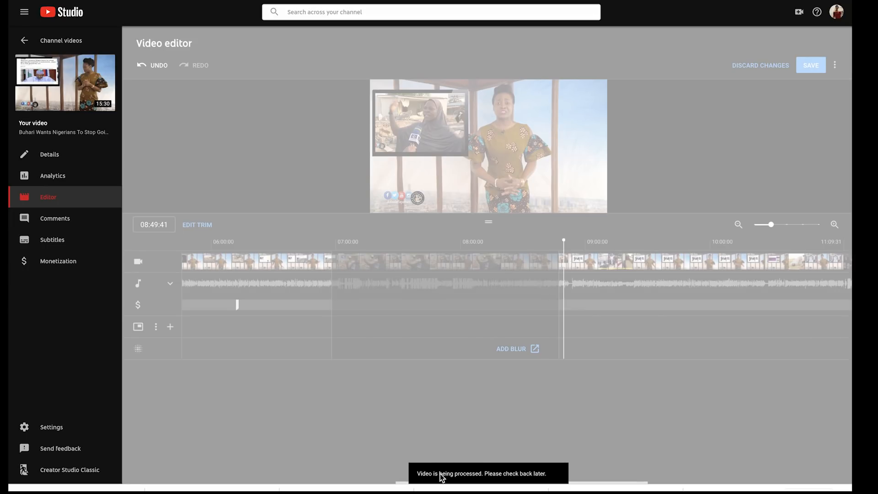
mouse_move(558, 472)
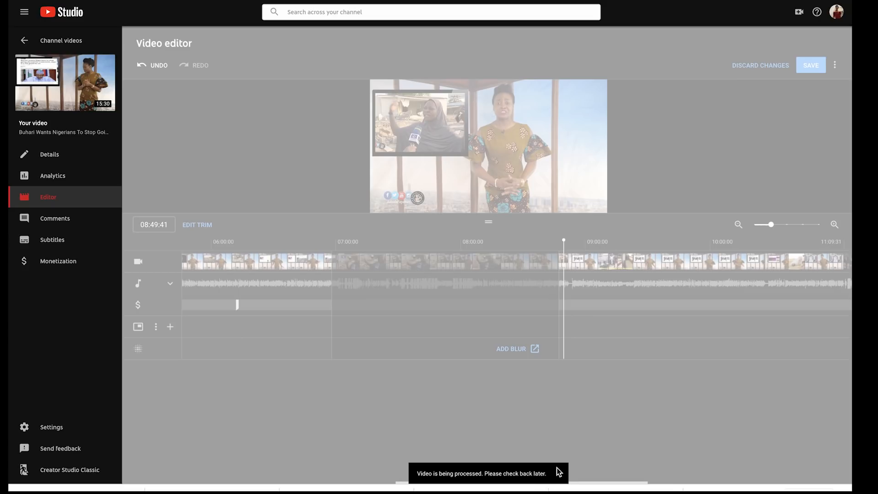
mouse_move(600, 408)
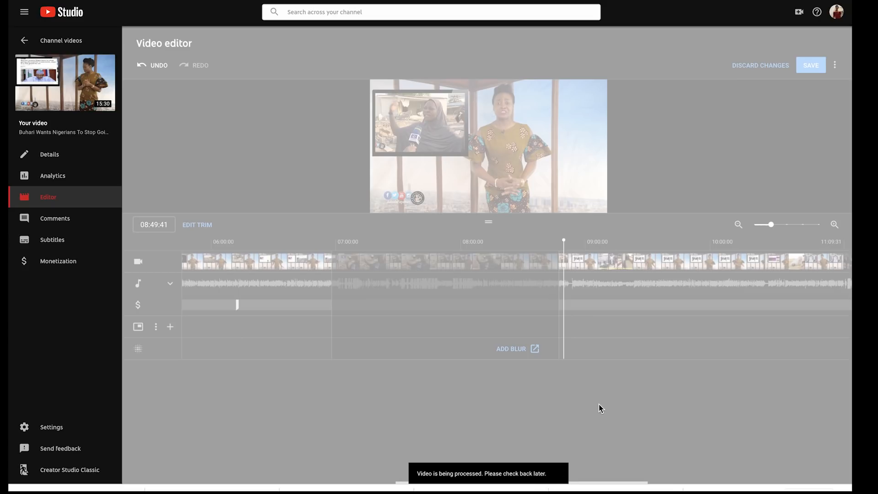
mouse_move(564, 300)
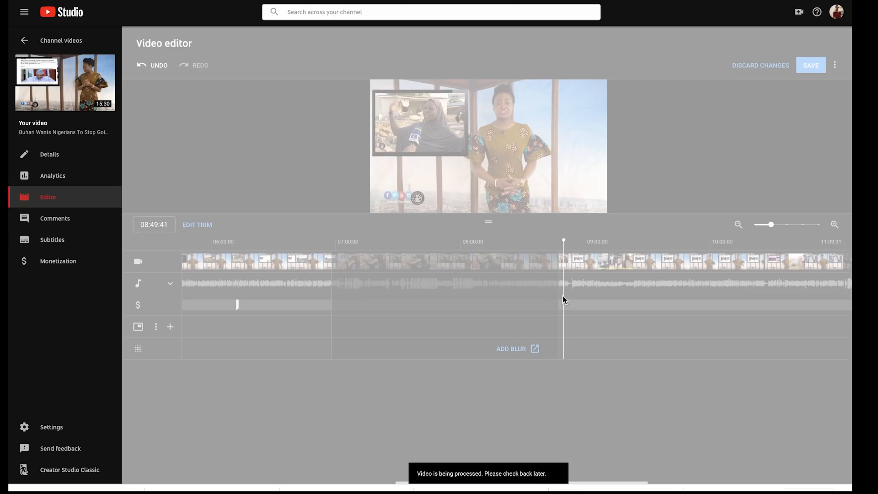
mouse_move(564, 292)
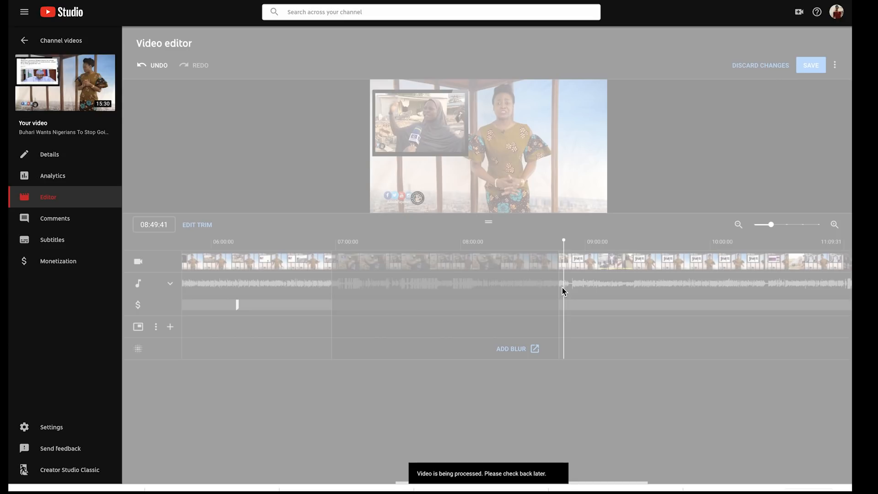
mouse_move(584, 175)
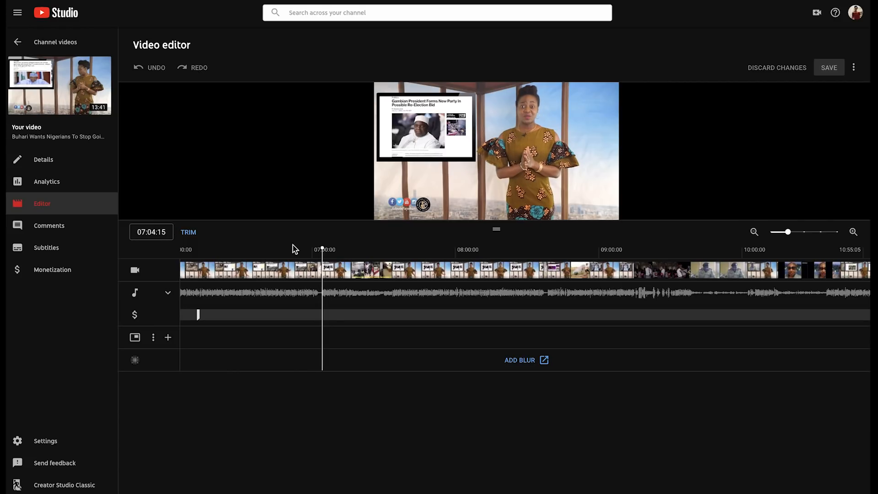
mouse_move(296, 450)
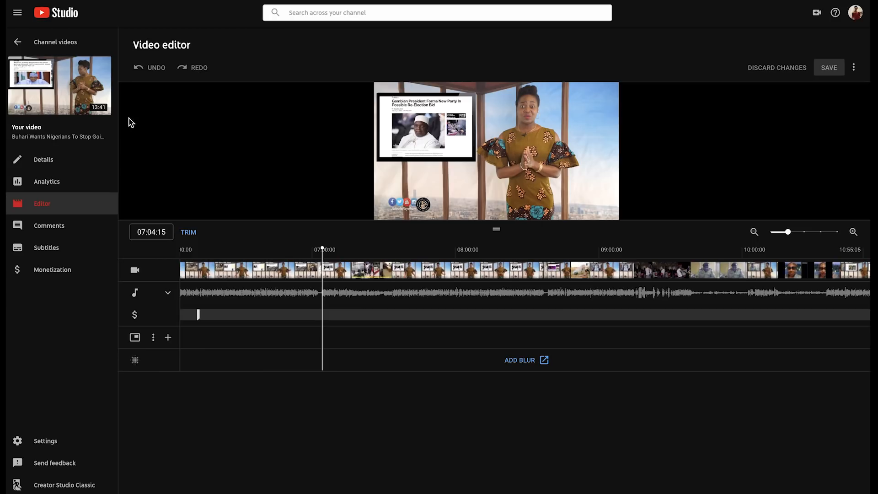
Play the reprocessed 13:41 video from about 06:54, just before the former cut point.
left_click(297, 249)
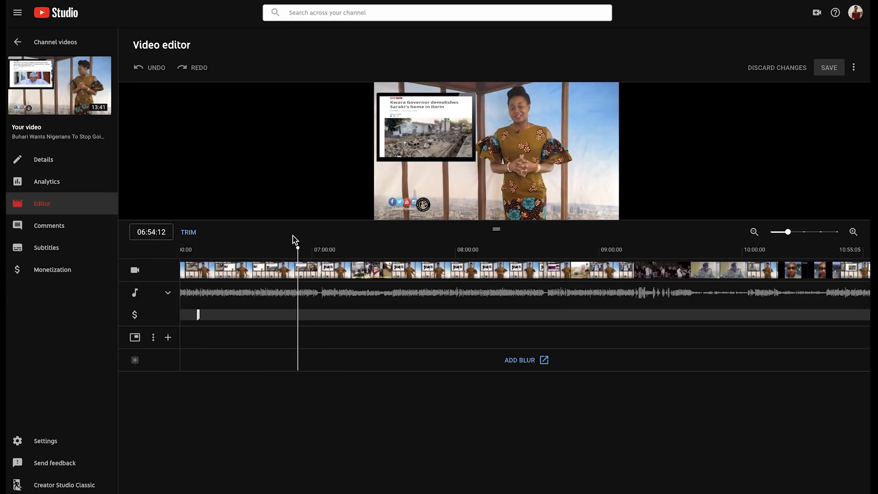